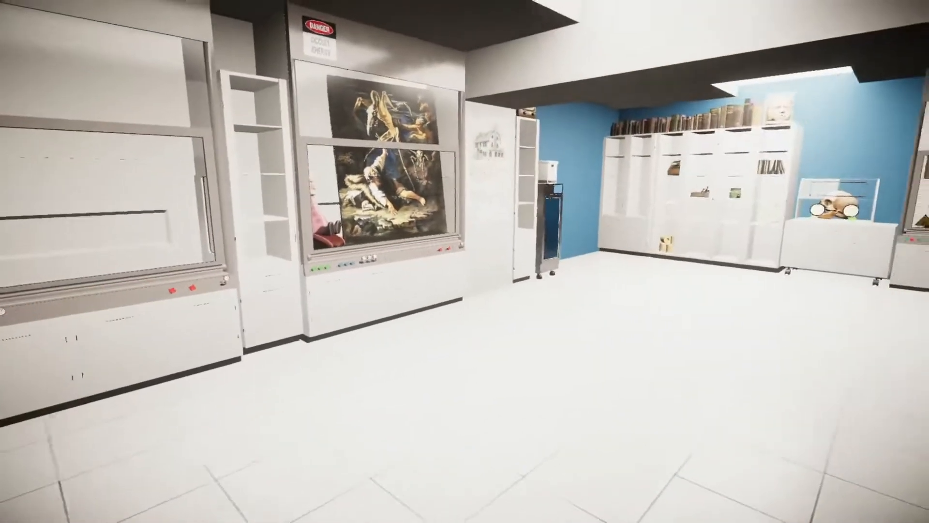
mouse_move(465, 261)
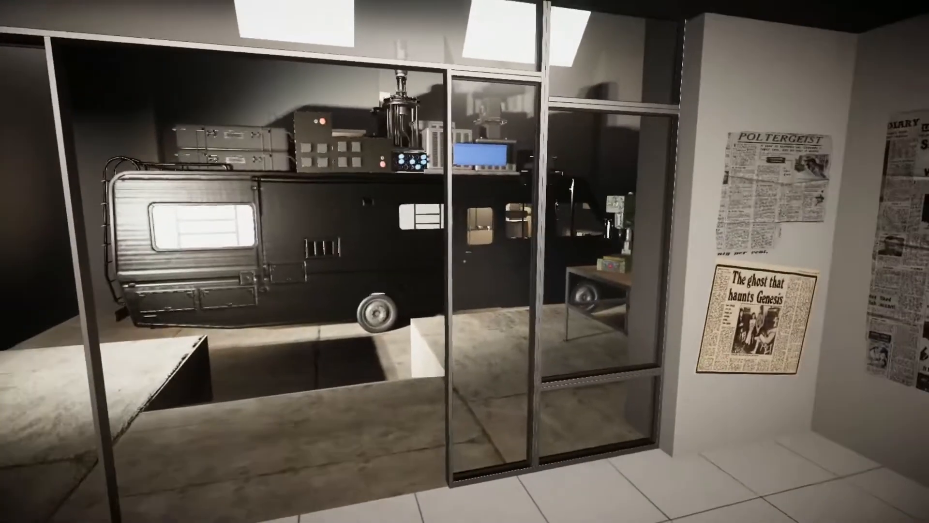
Step: Walk through headquarters past the van garage toward the newspaper clippings wall
scroll("right", 3)
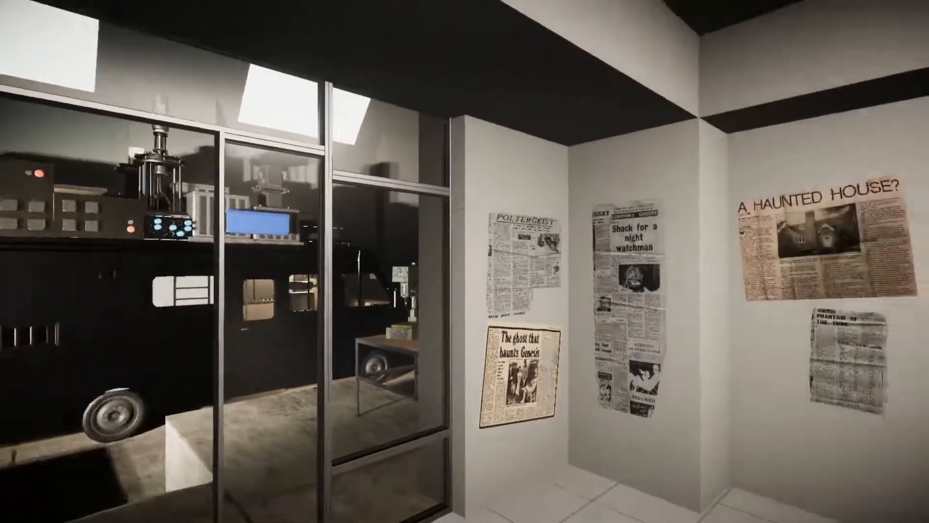
scroll("right", 3)
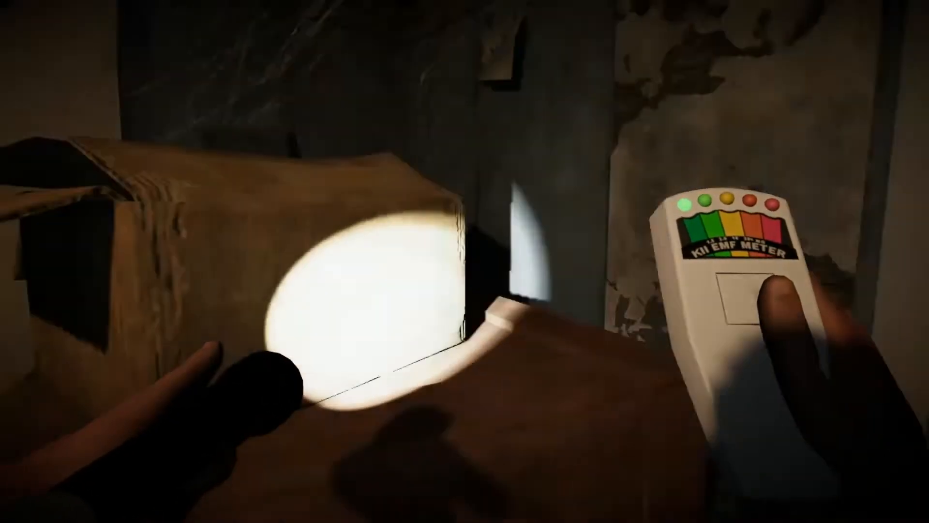
mouse_move(465, 261)
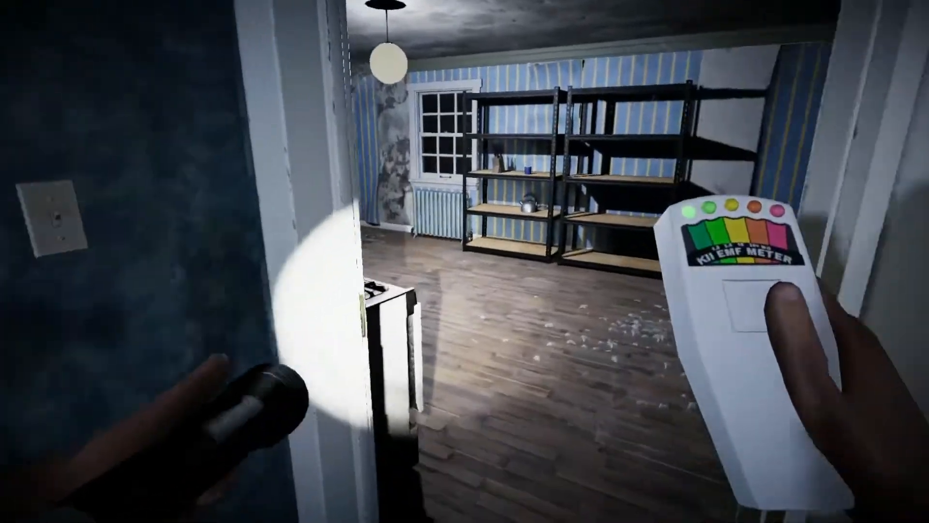
mouse_move(462, 261)
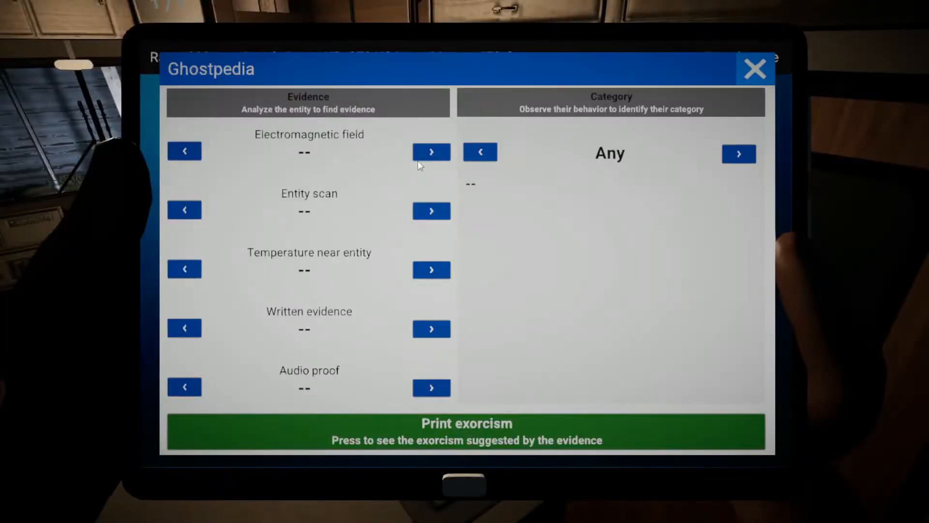
Step: Close the Ghostpedia and return to the tablet home screen
left_click(755, 67)
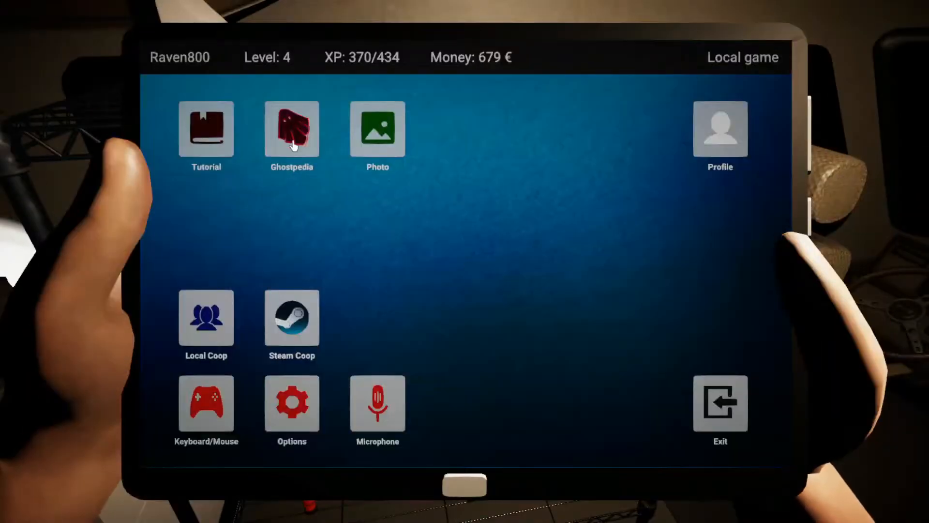
Step: Set the Ghostpedia entity category from Shadow to Child with EMF Level 5 recorded
left_click(291, 130)
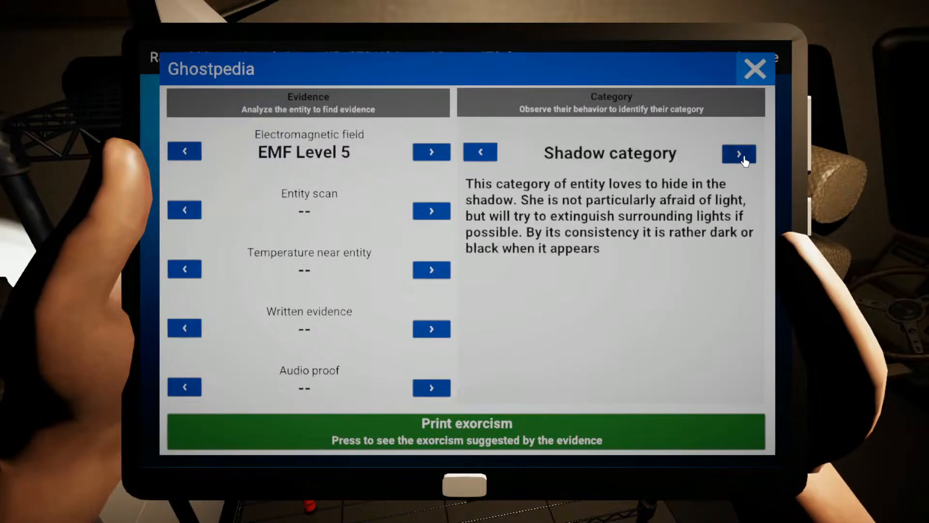
left_click(737, 154)
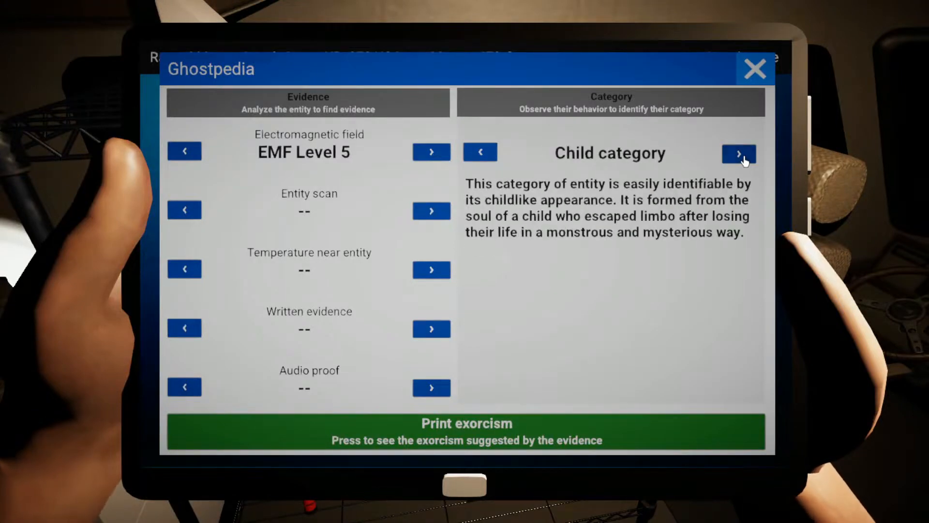
mouse_move(364, 231)
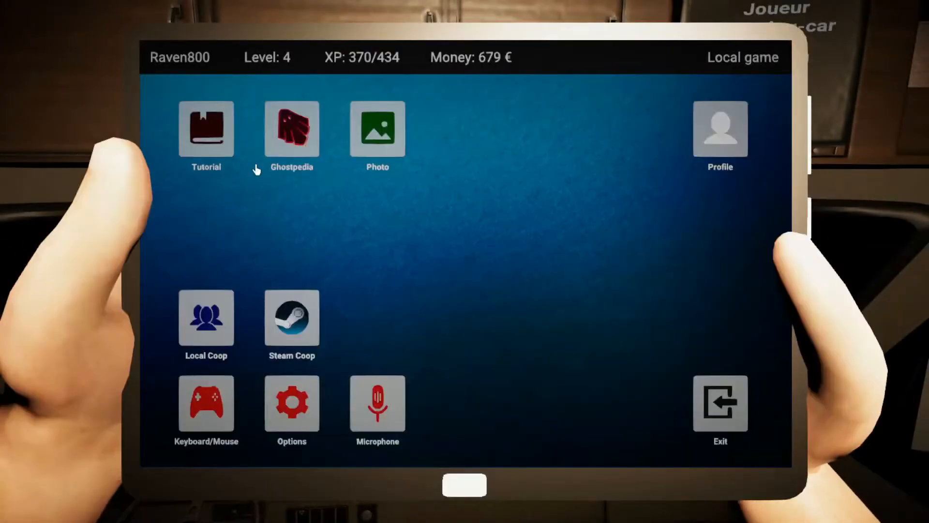
left_click(291, 128)
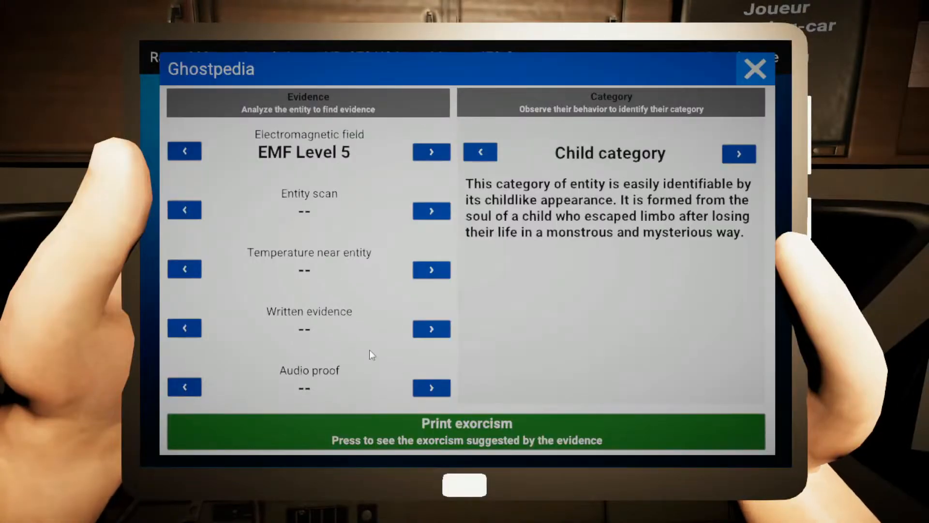
left_click(756, 67)
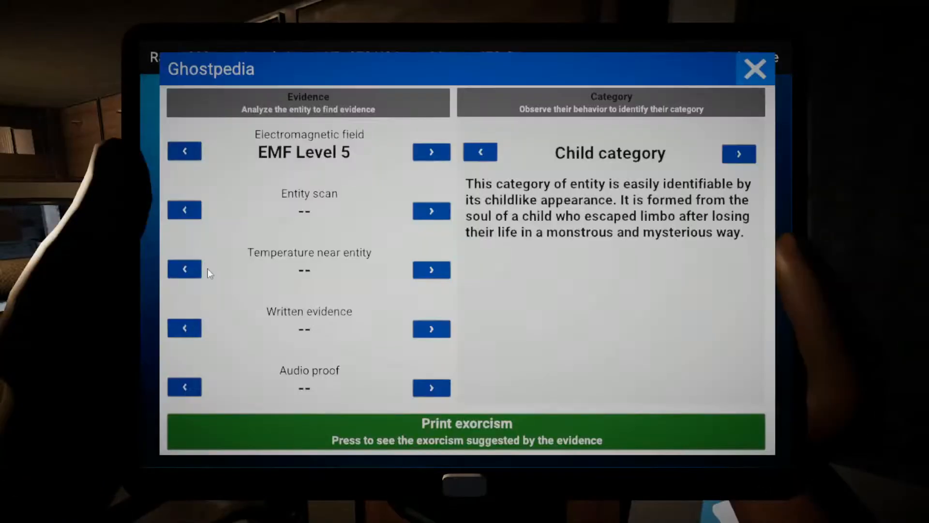
Step: Cycle the written evidence until it reads Symbol/picture writing
left_click(432, 329)
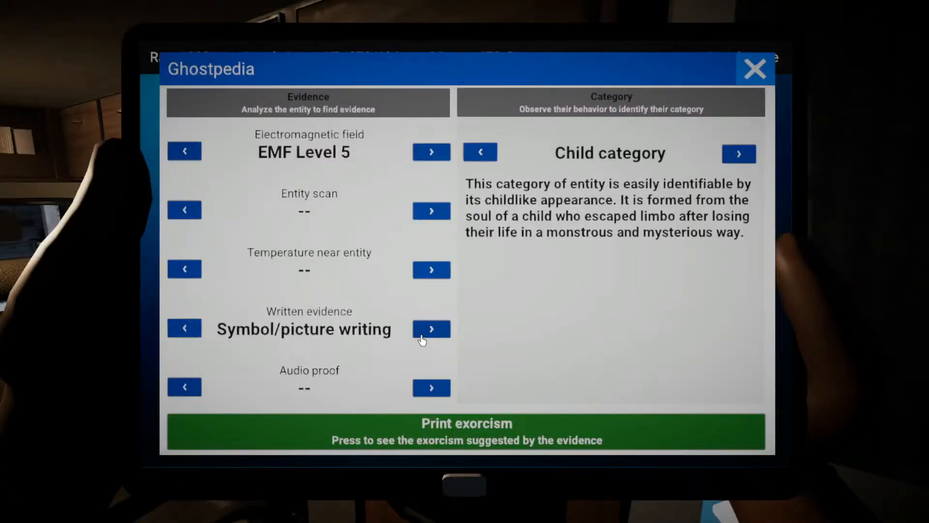
left_click(432, 329)
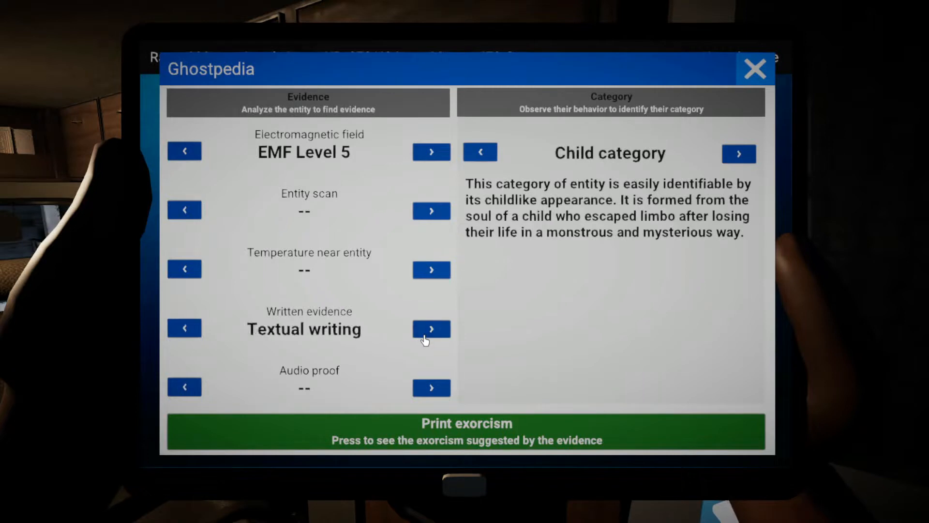
left_click(432, 329)
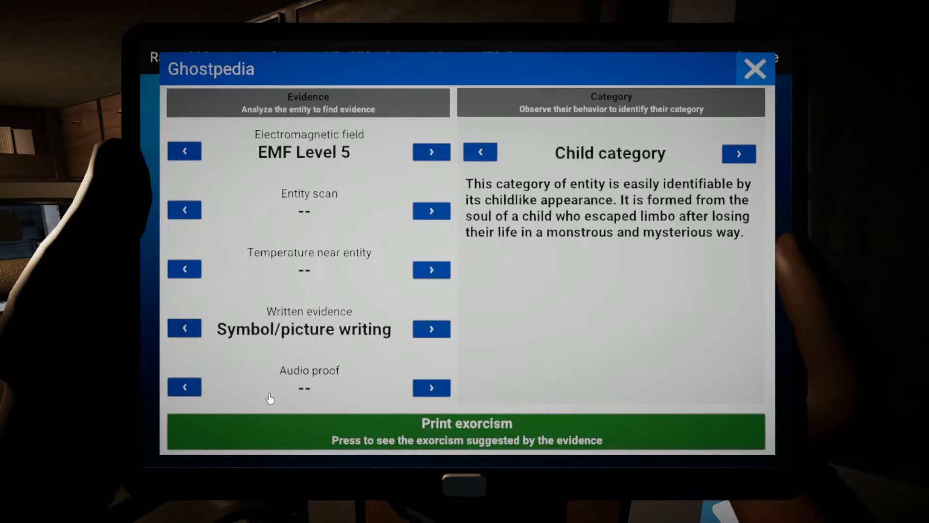
mouse_move(424, 284)
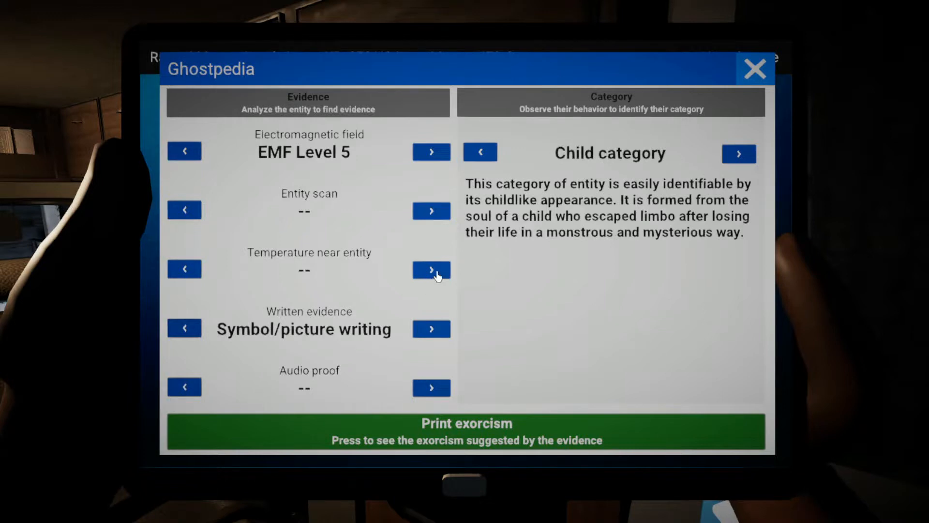
mouse_move(430, 218)
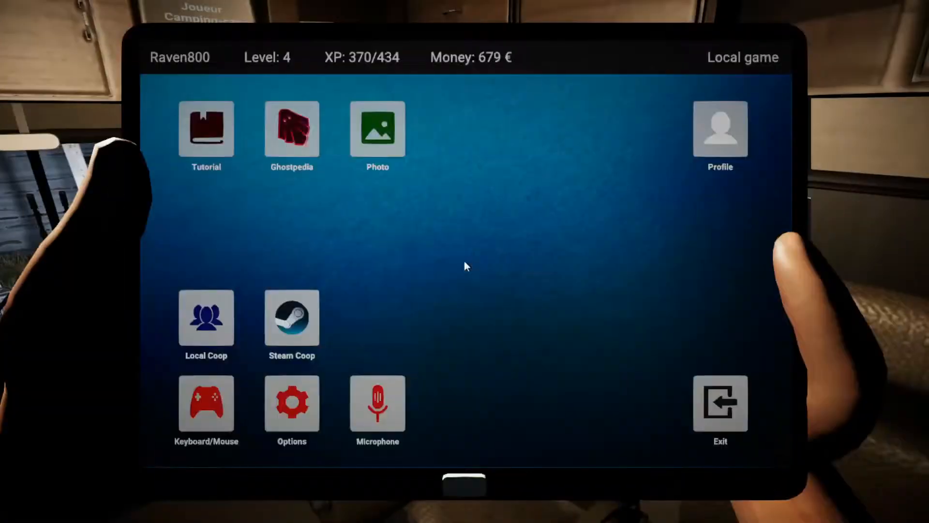
left_click(291, 130)
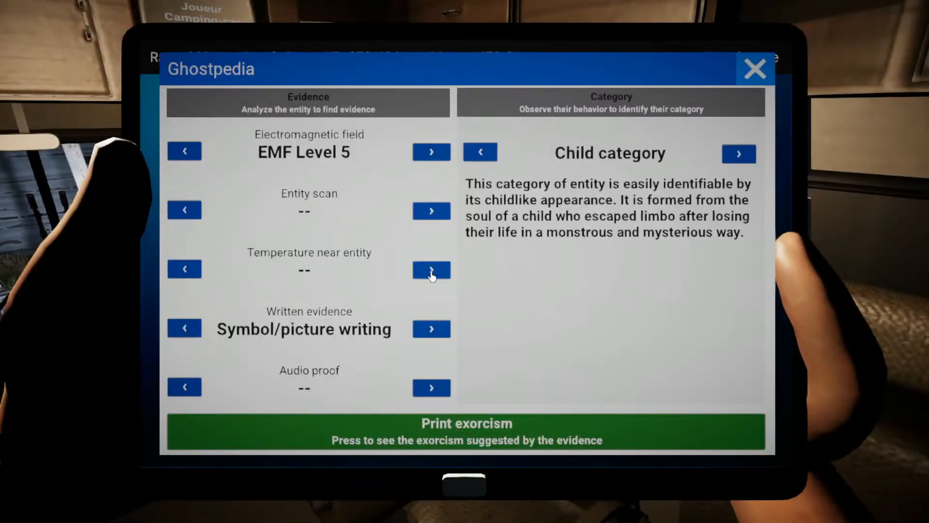
left_click(432, 269)
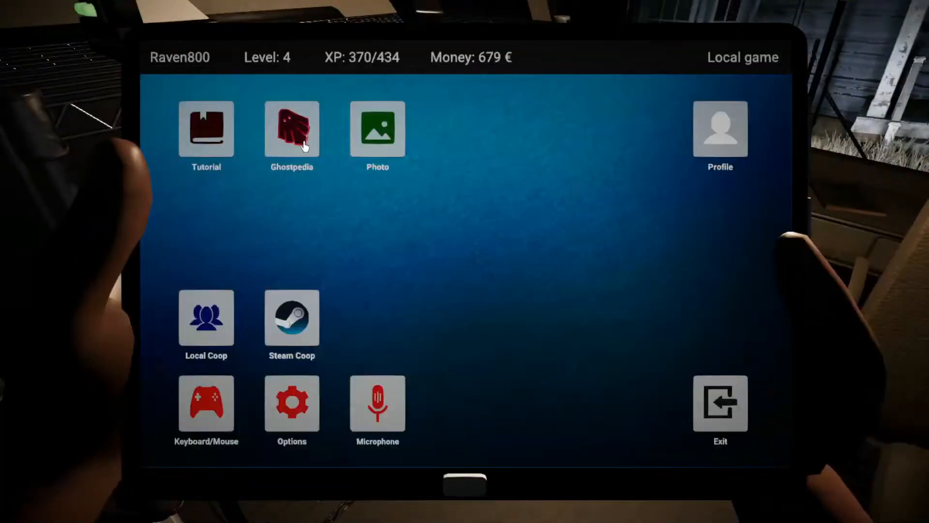
Step: Reset the entity scan evidence to '--', keeping zero temperature and symbol writing
left_click(291, 130)
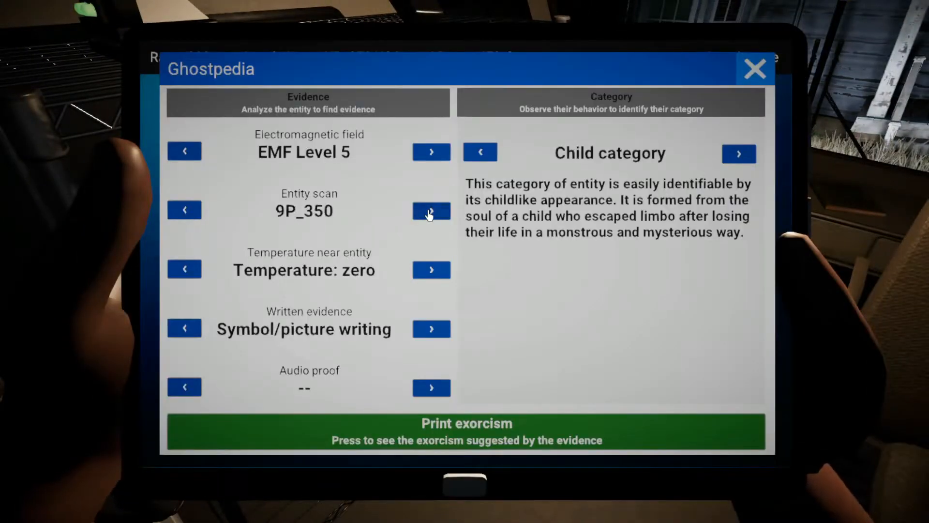
left_click(431, 211)
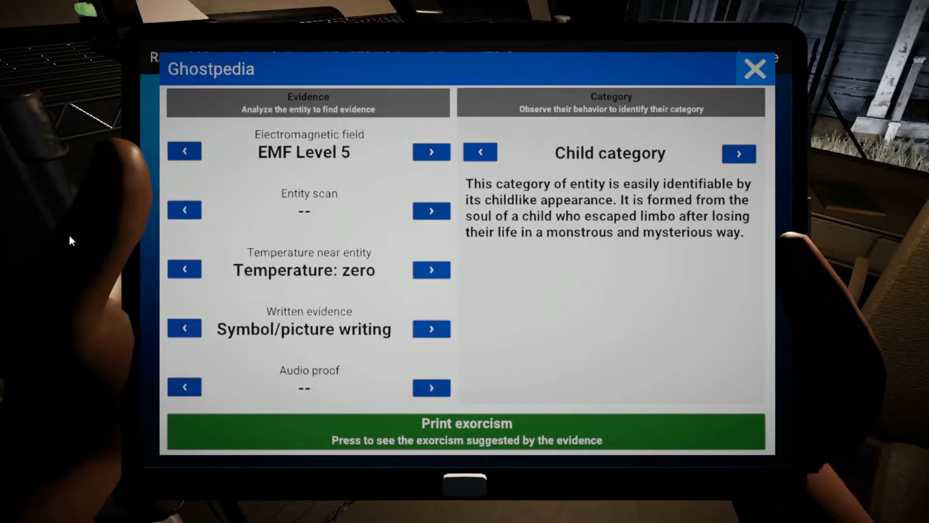
left_click(755, 65)
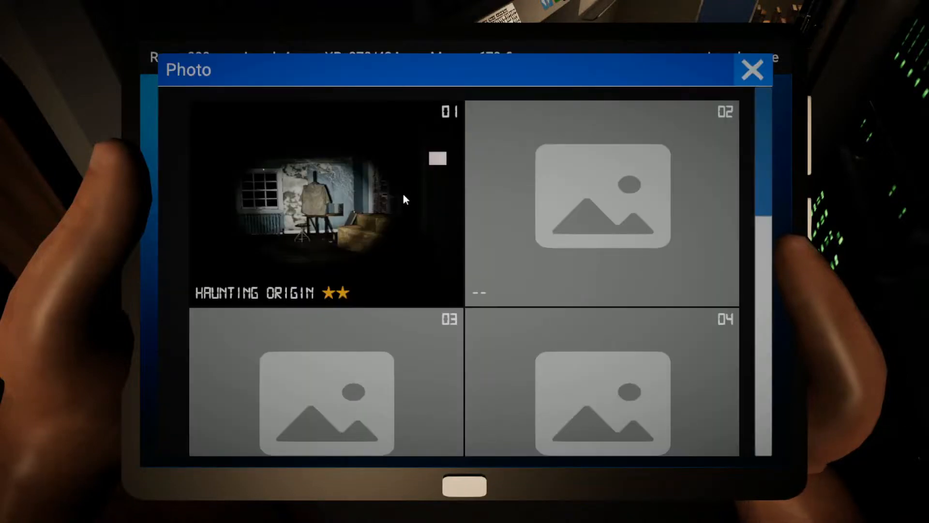
mouse_move(395, 212)
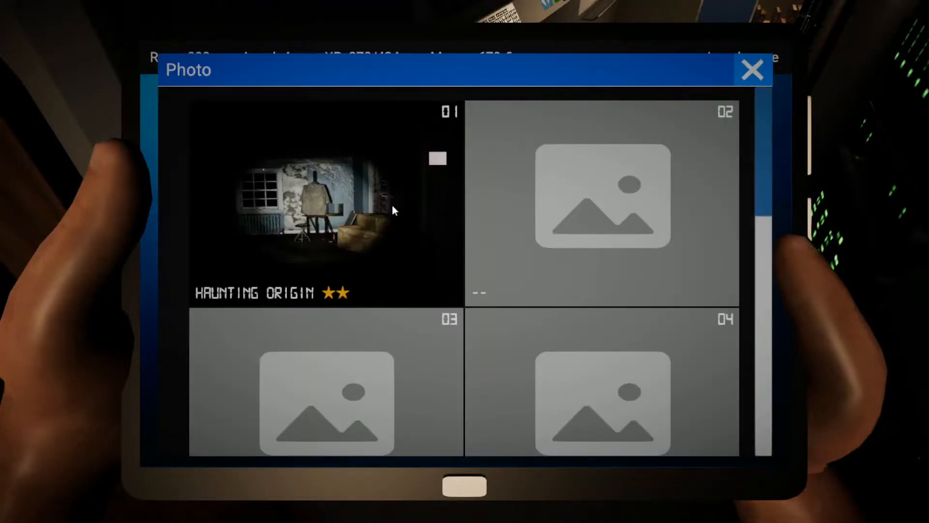
Step: Set the audio proof past Spirit-box radio to Voice in the house
scroll("down", 3)
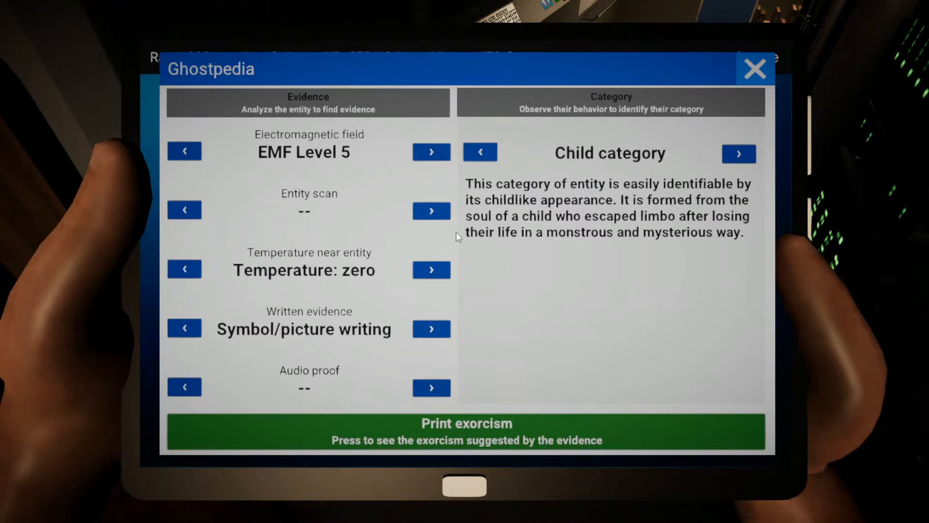
mouse_move(443, 403)
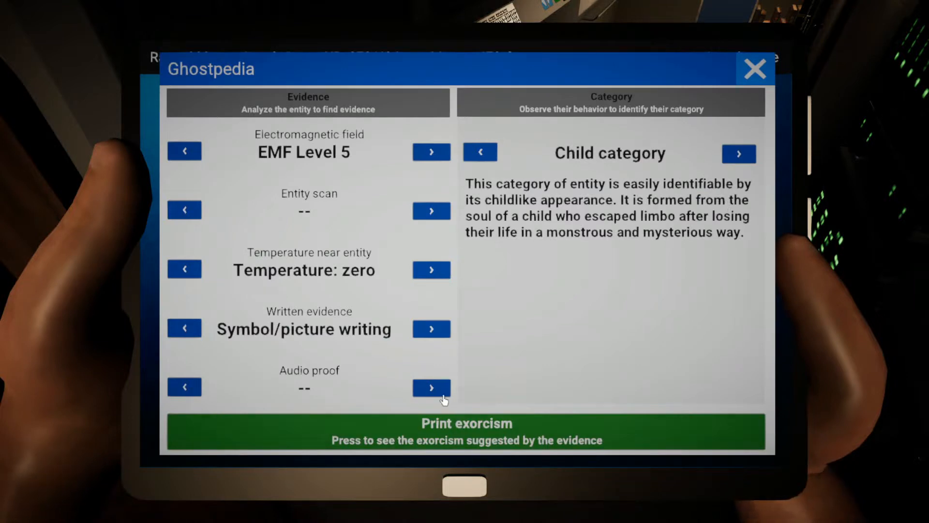
left_click(432, 388)
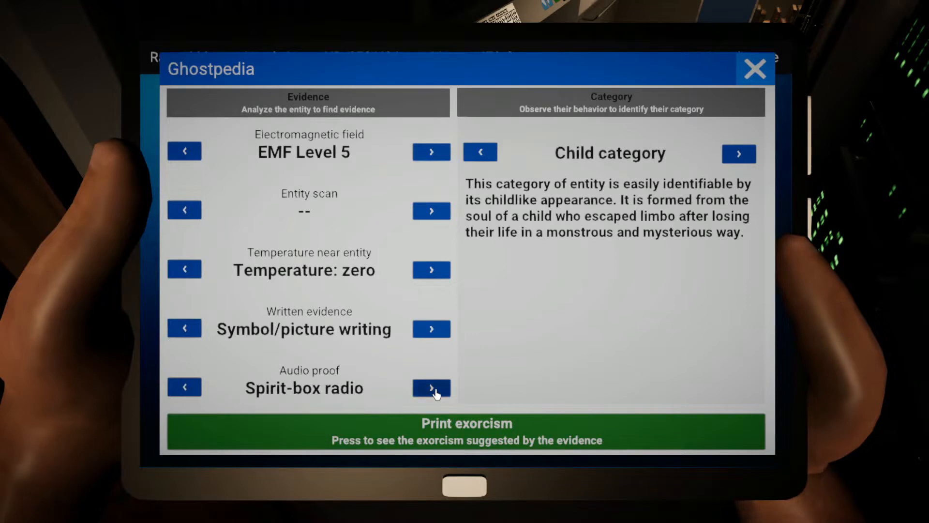
left_click(432, 387)
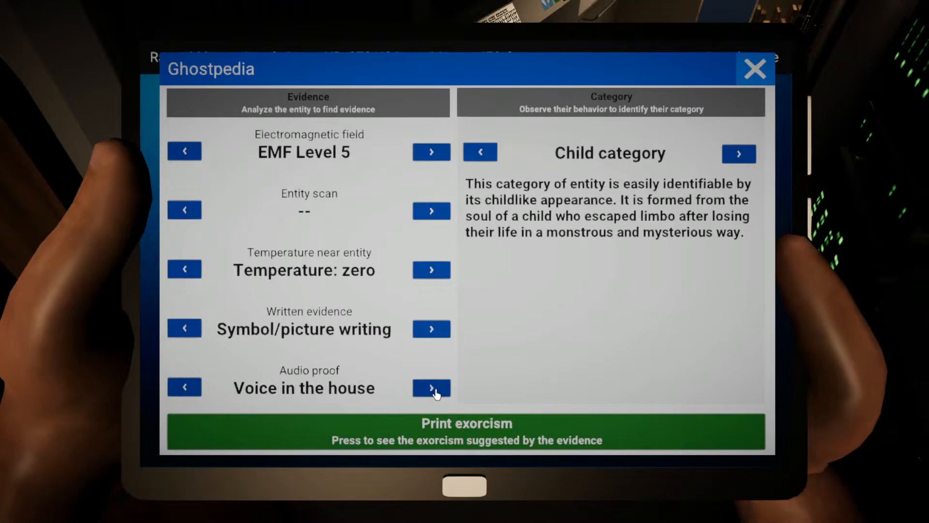
Step: Print the suggested Child category exorcisms: Neutrino-gun, encense stick or holy water
left_click(431, 387)
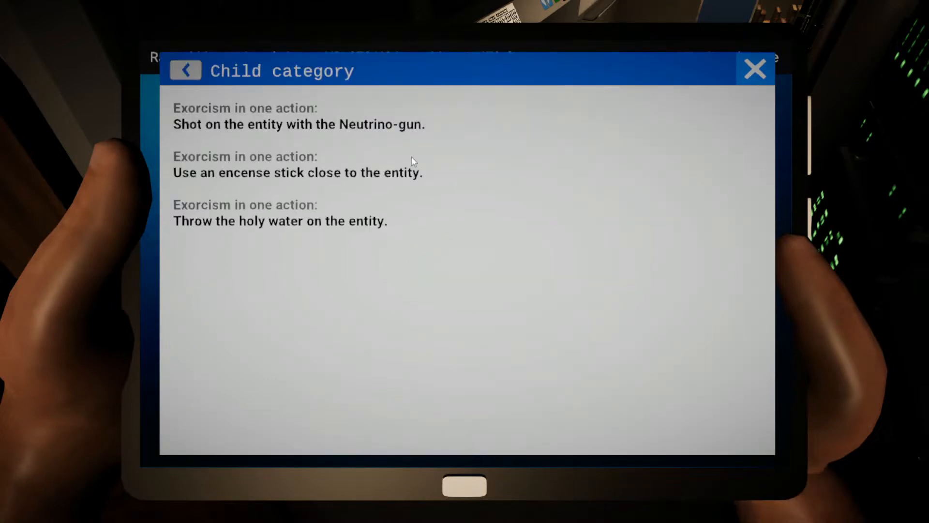
mouse_move(501, 157)
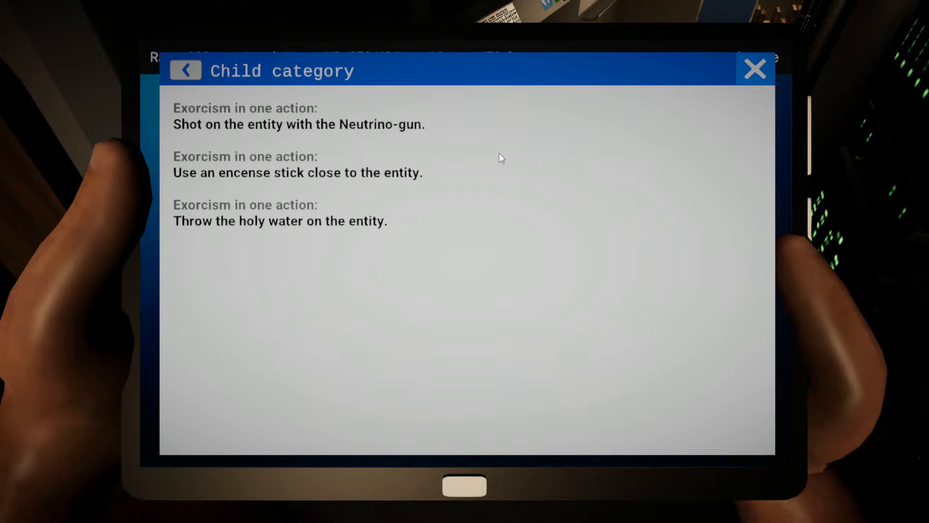
mouse_move(145, 182)
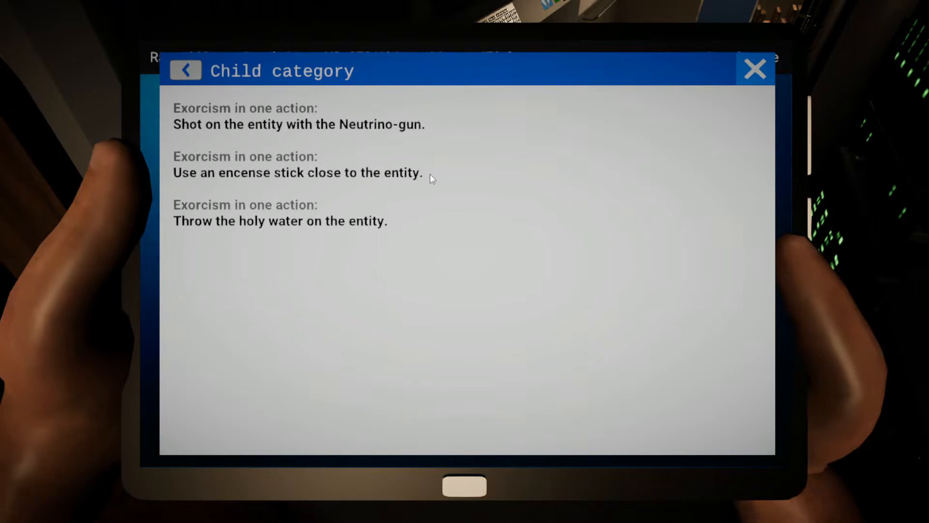
mouse_move(512, 193)
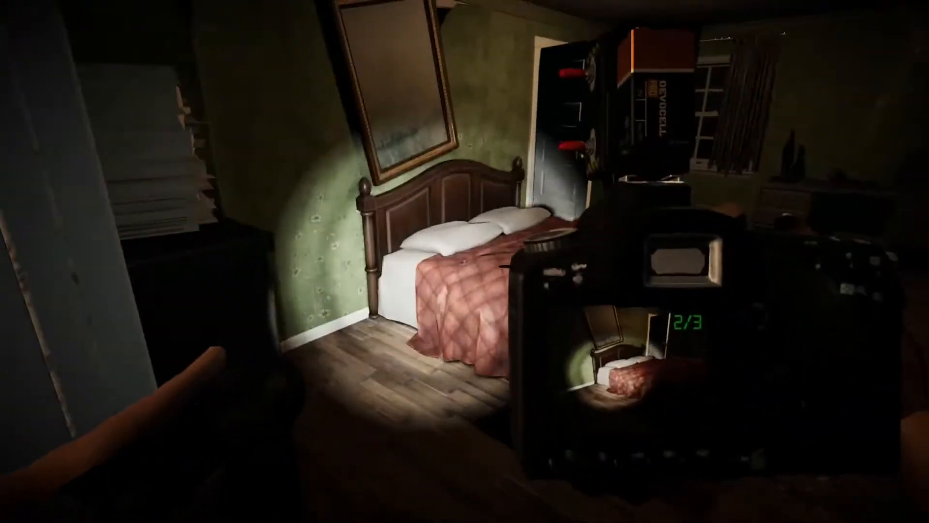
mouse_move(465, 261)
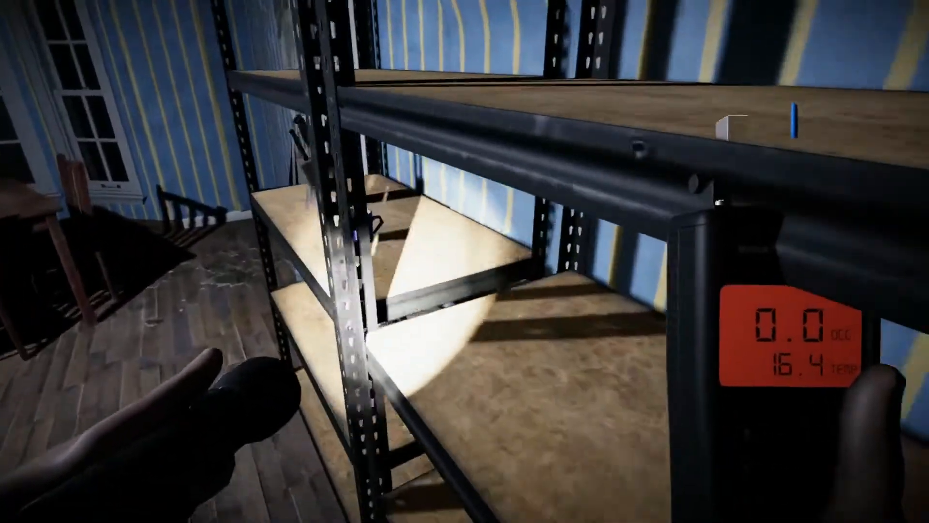
mouse_move(464, 261)
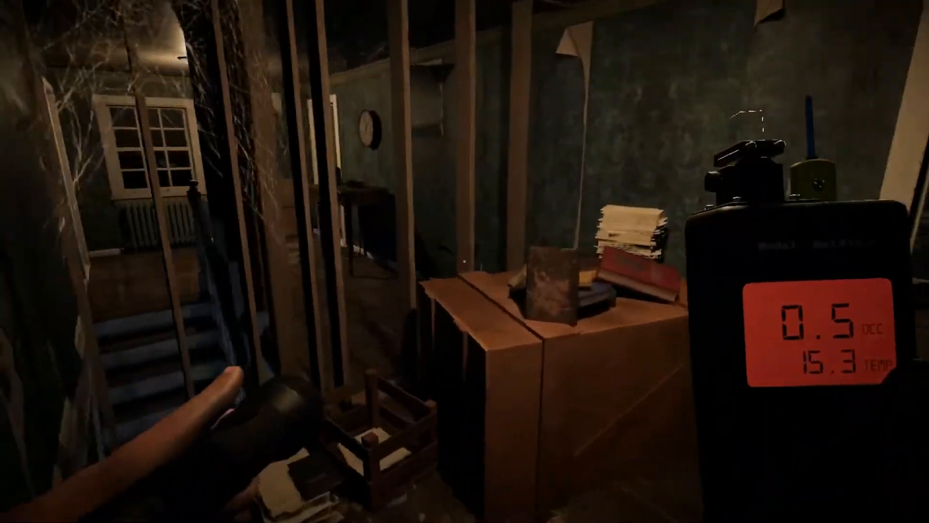
mouse_move(463, 261)
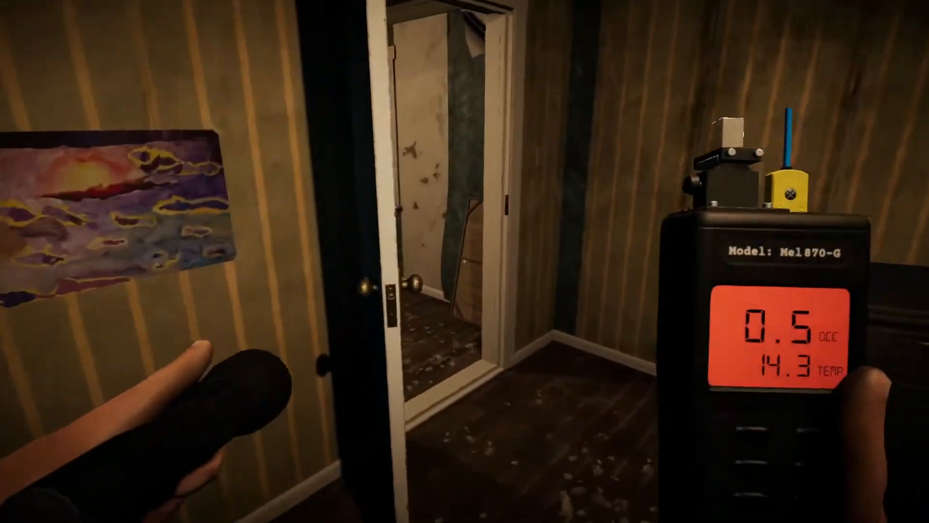
mouse_move(465, 261)
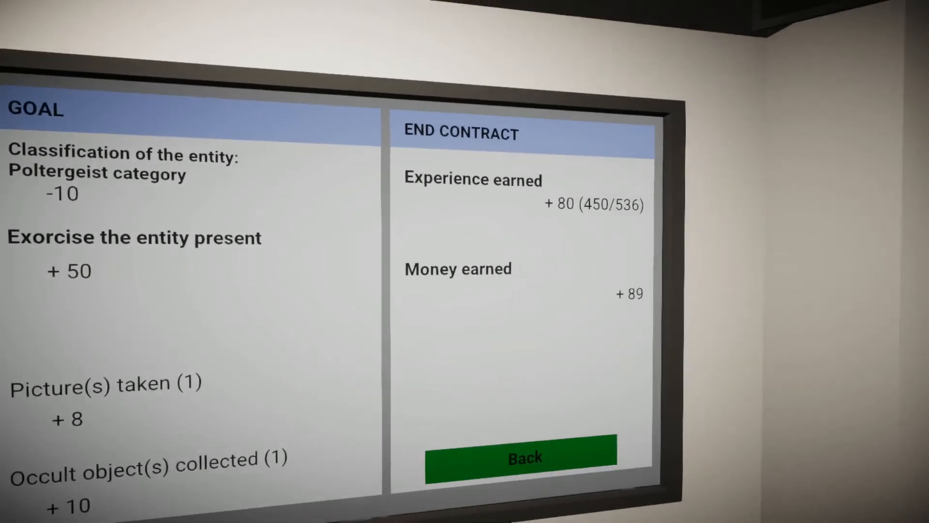
Step: Dismiss the End Contract panel showing +80 experience and +89 money
left_click(522, 460)
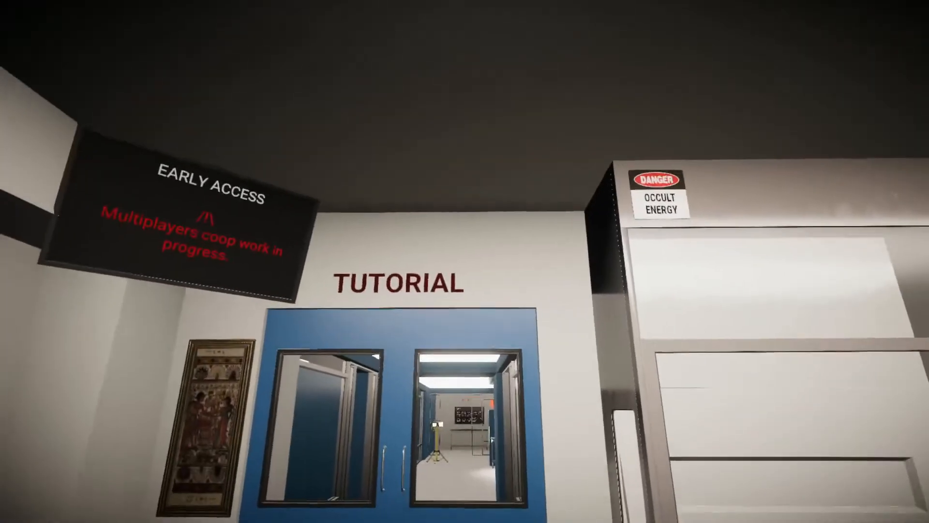
mouse_move(465, 261)
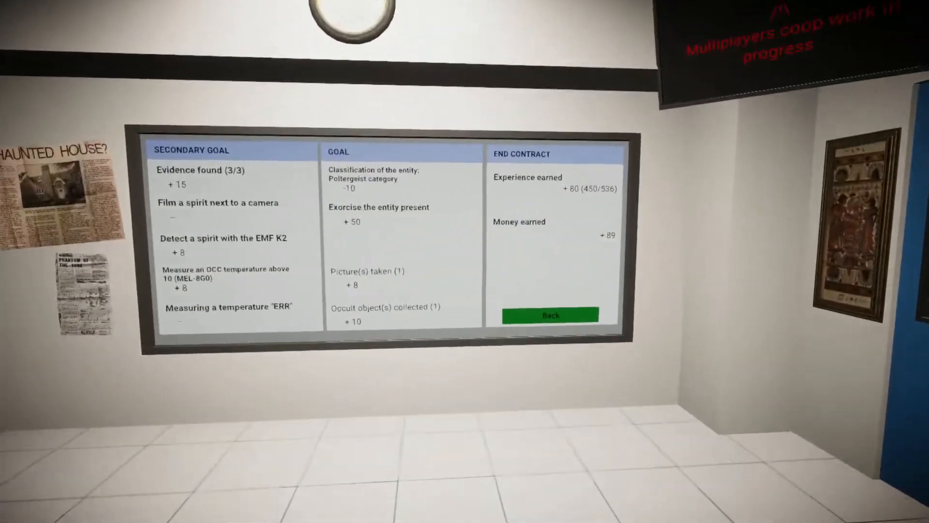
Step: Leave the results board and face the Tutorial doors in the lobby
left_click(550, 316)
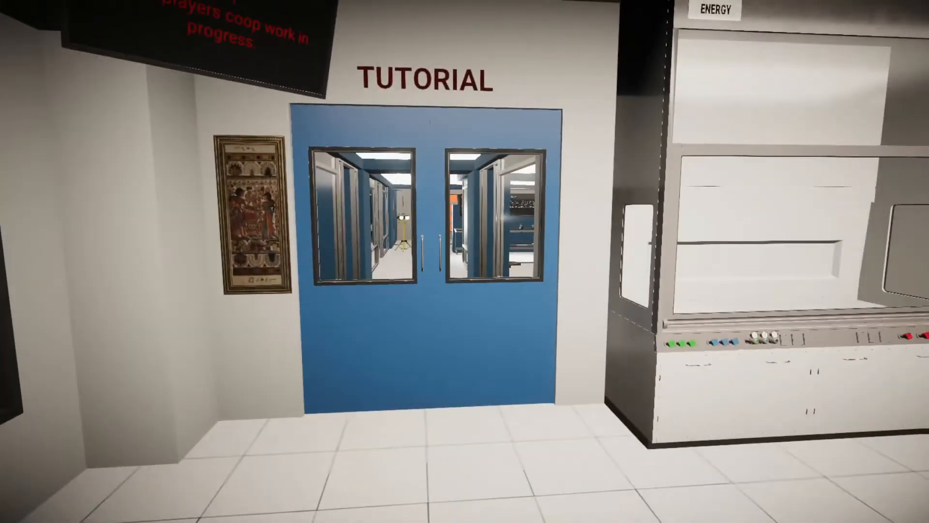